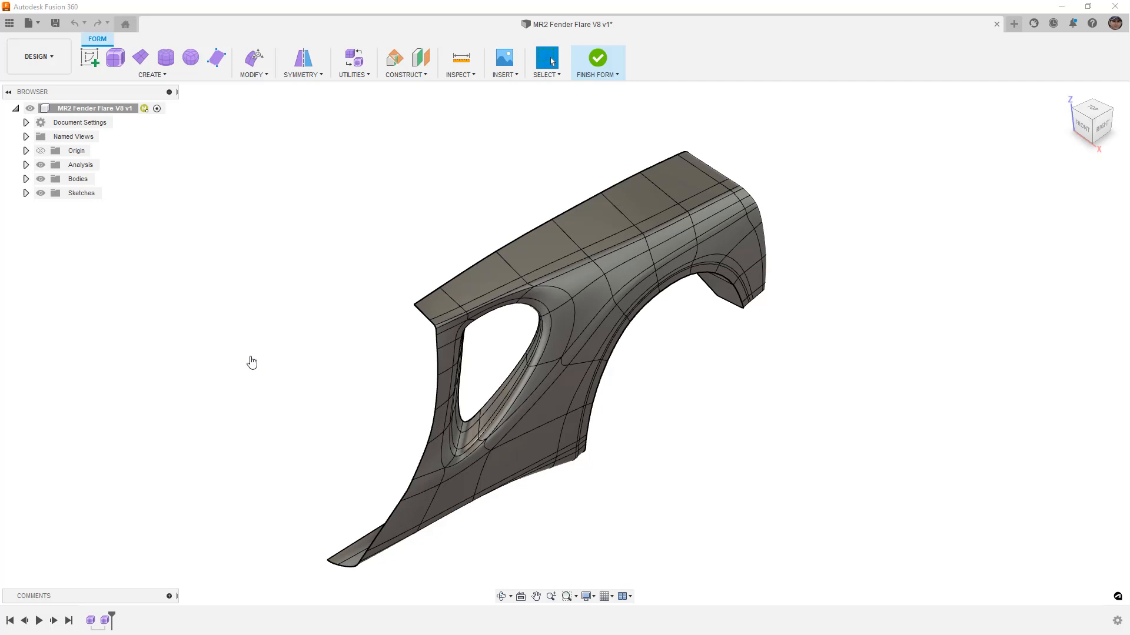
mouse_move(303, 144)
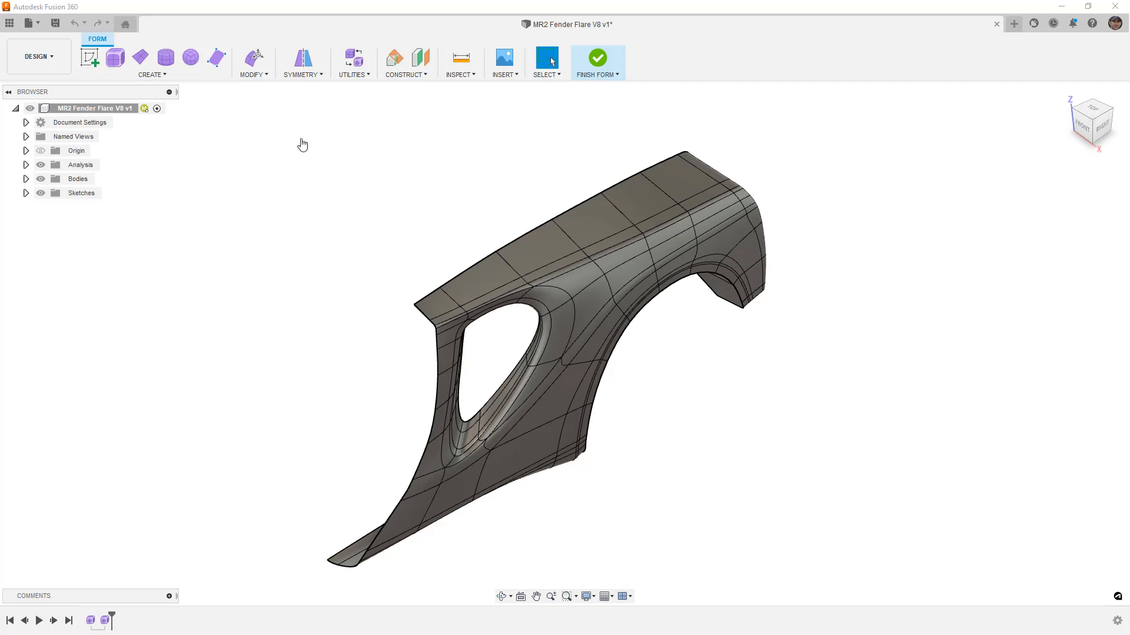
Orbit around the flare's upper rear corner to inspect it closely.
click(252, 64)
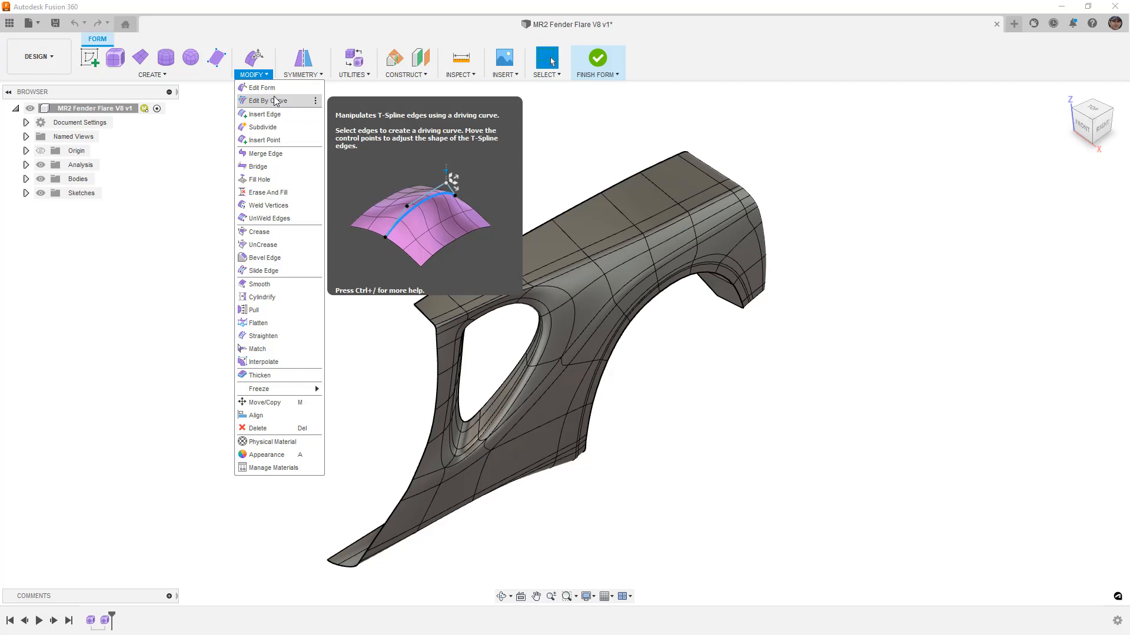
click(220, 143)
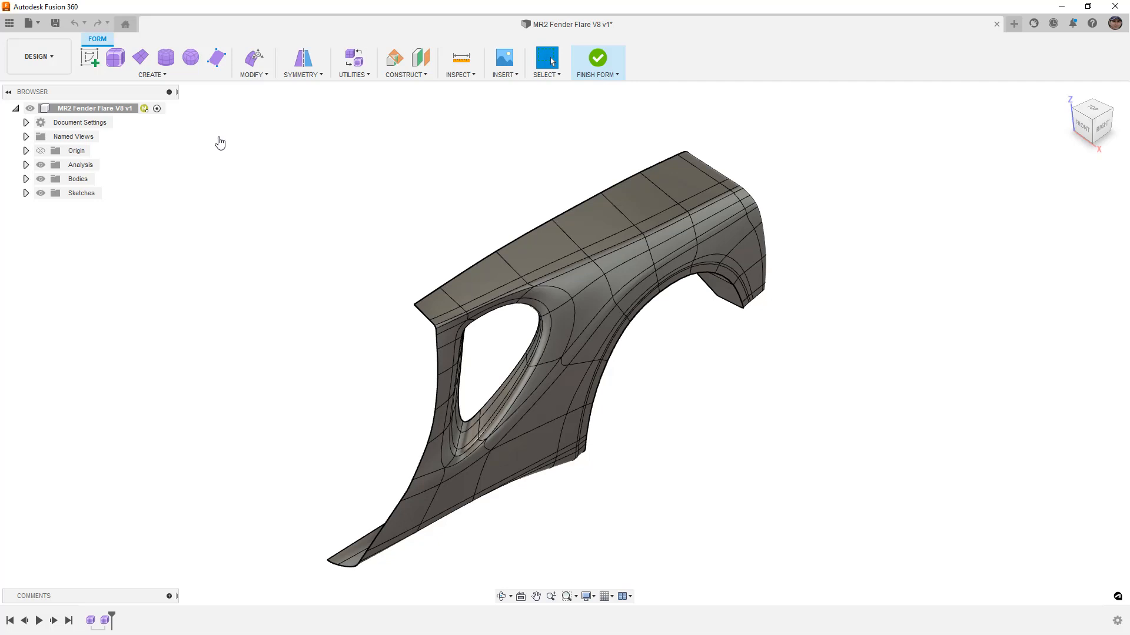
mouse_move(610, 265)
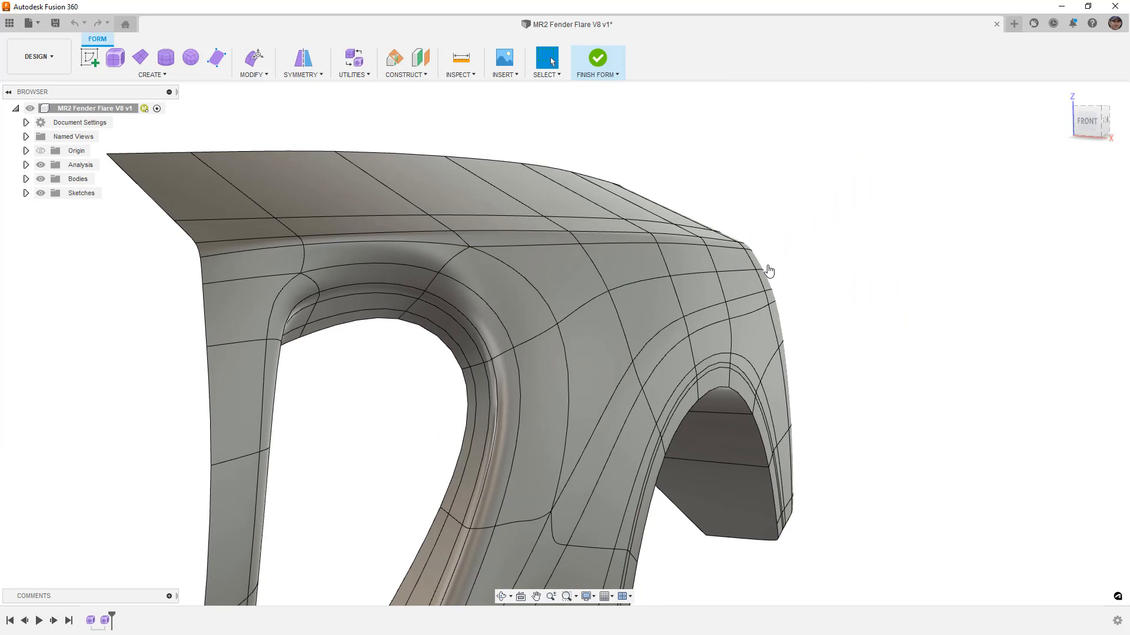
mouse_move(233, 115)
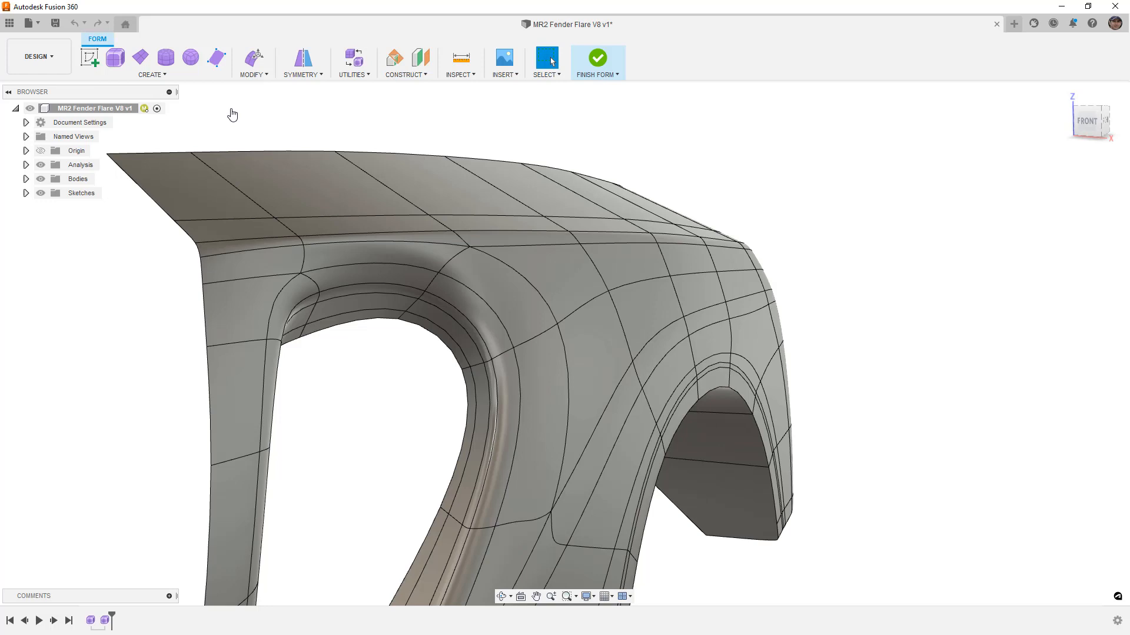
mouse_move(749, 200)
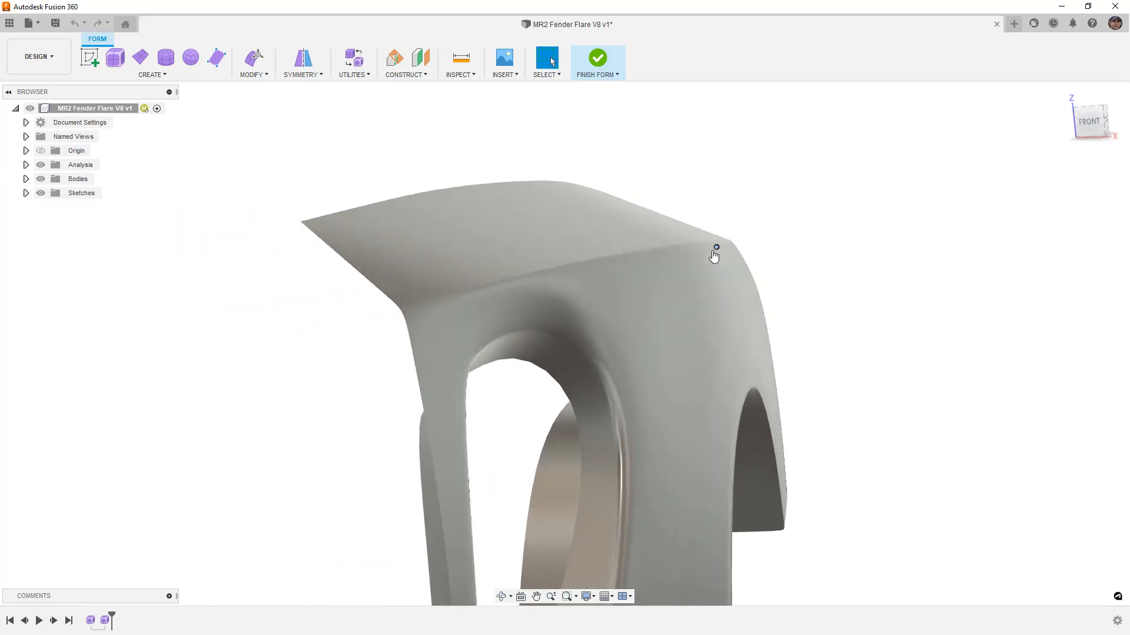
drag(713, 255, 162, 221)
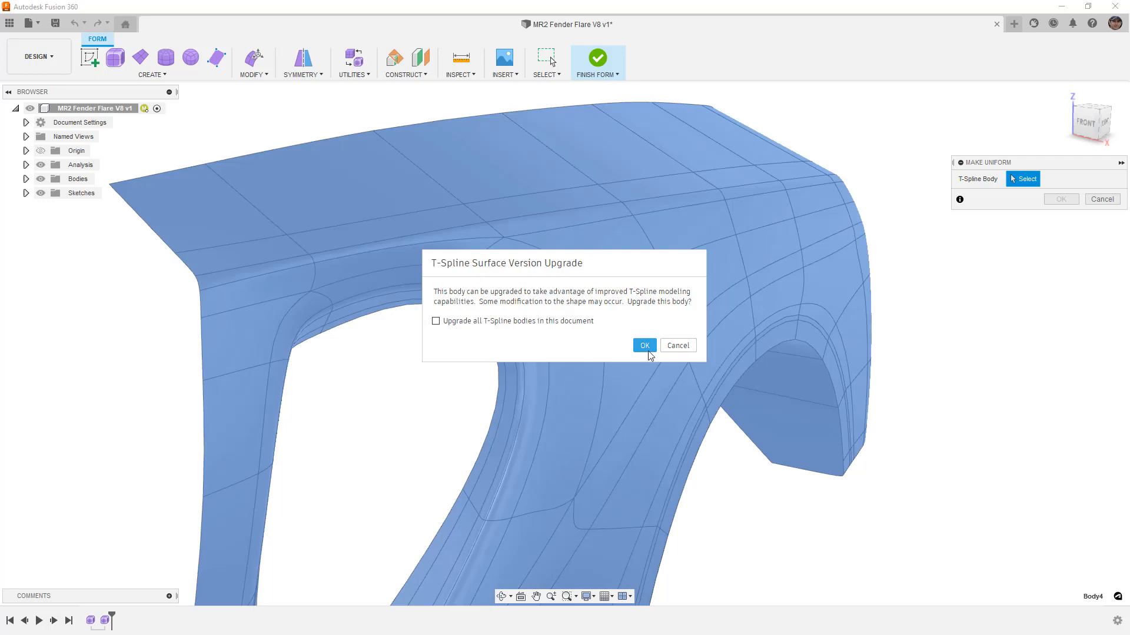
Accept the T-spline version upgrade and apply Make Uniform to the flare body.
click(644, 345)
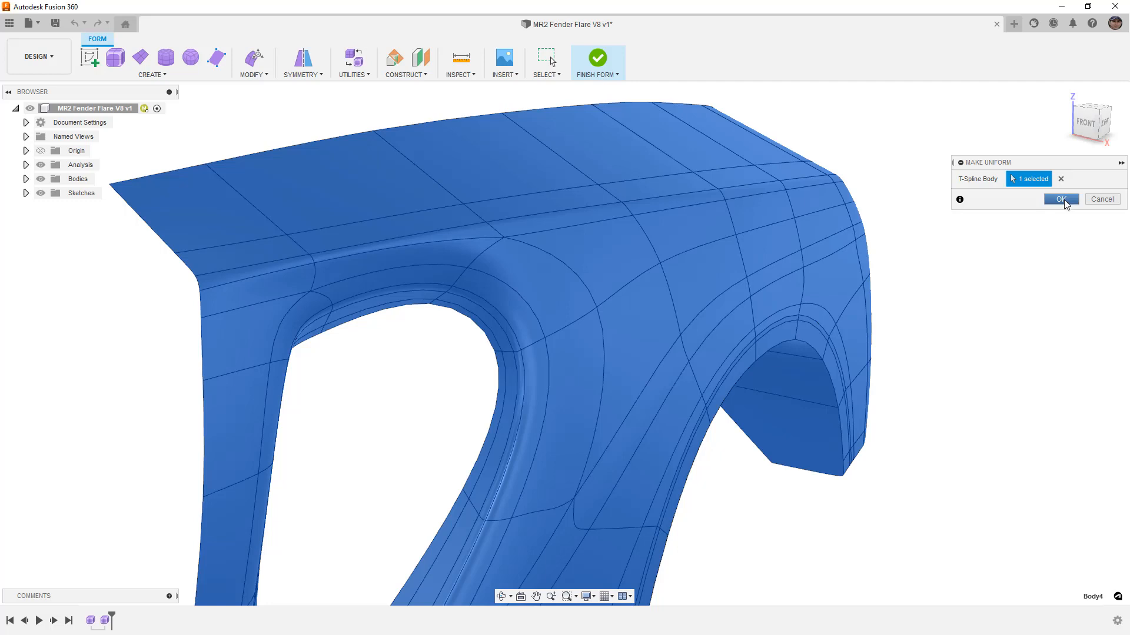
click(1059, 199)
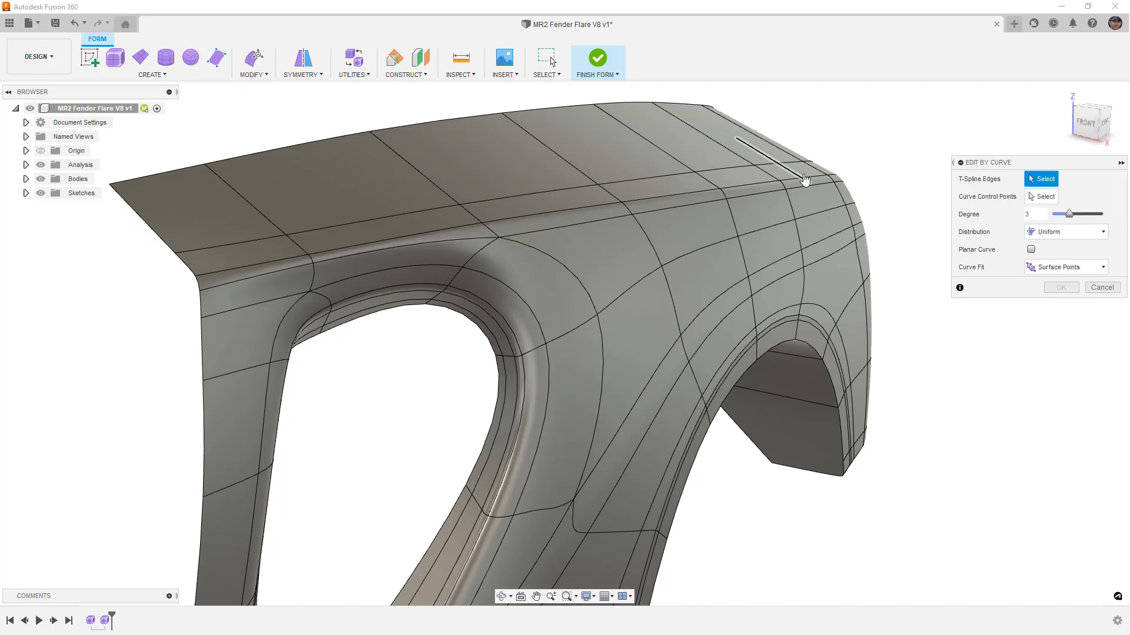
Pick the five top ridge edges for Edit By Curve and push the curve points to reshape the ridge.
click(706, 197)
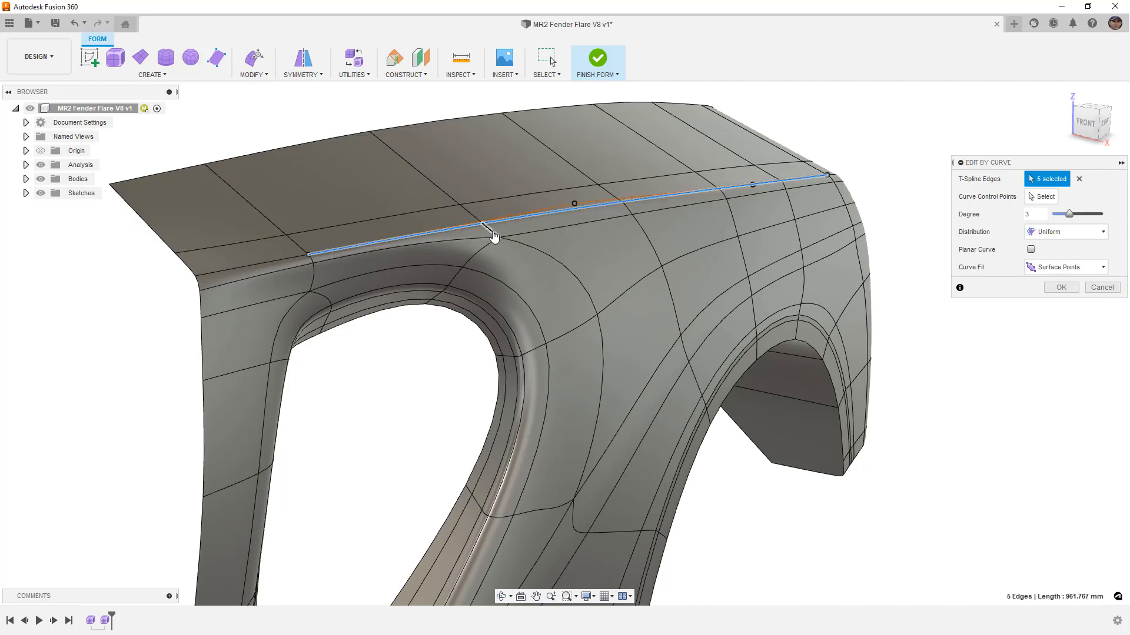
mouse_move(1106, 126)
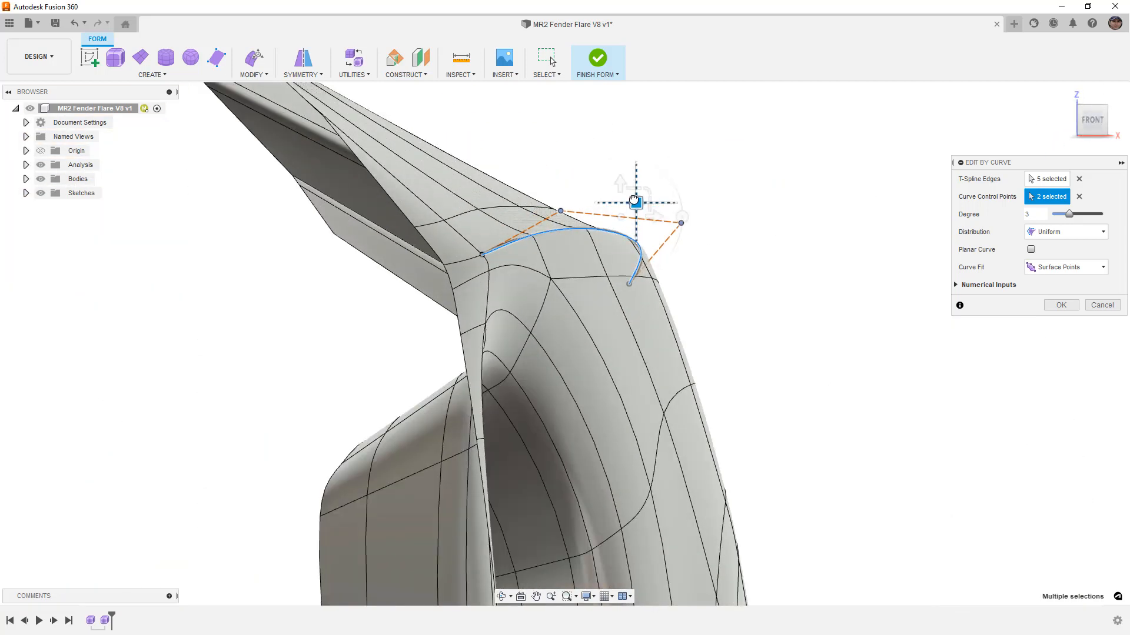
drag(634, 201, 641, 196)
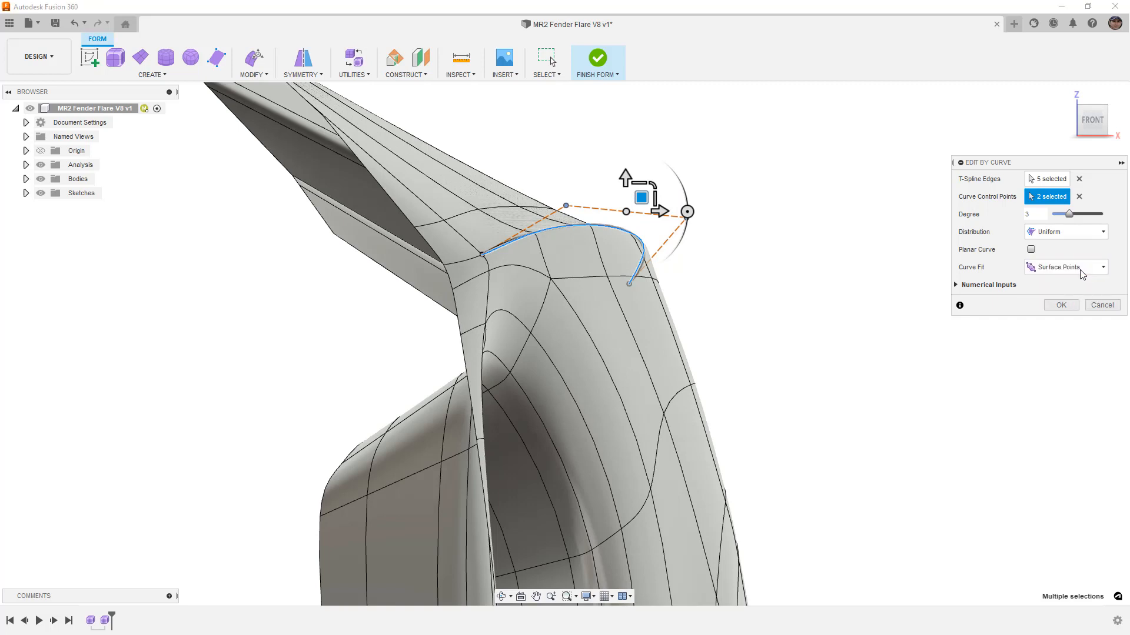
mouse_move(662, 244)
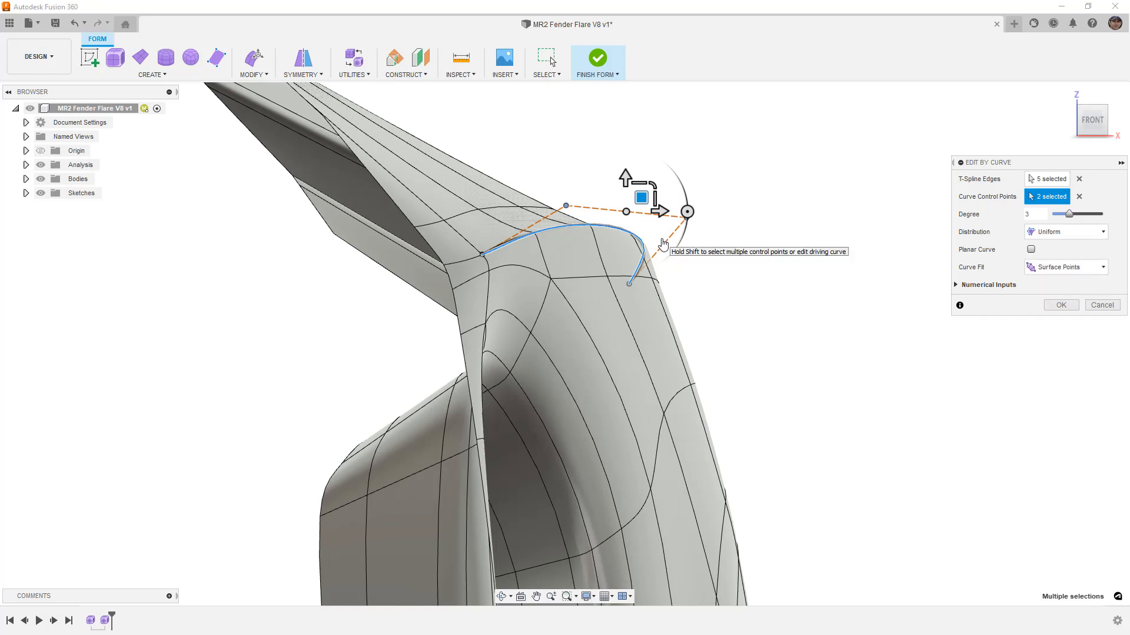
click(1065, 267)
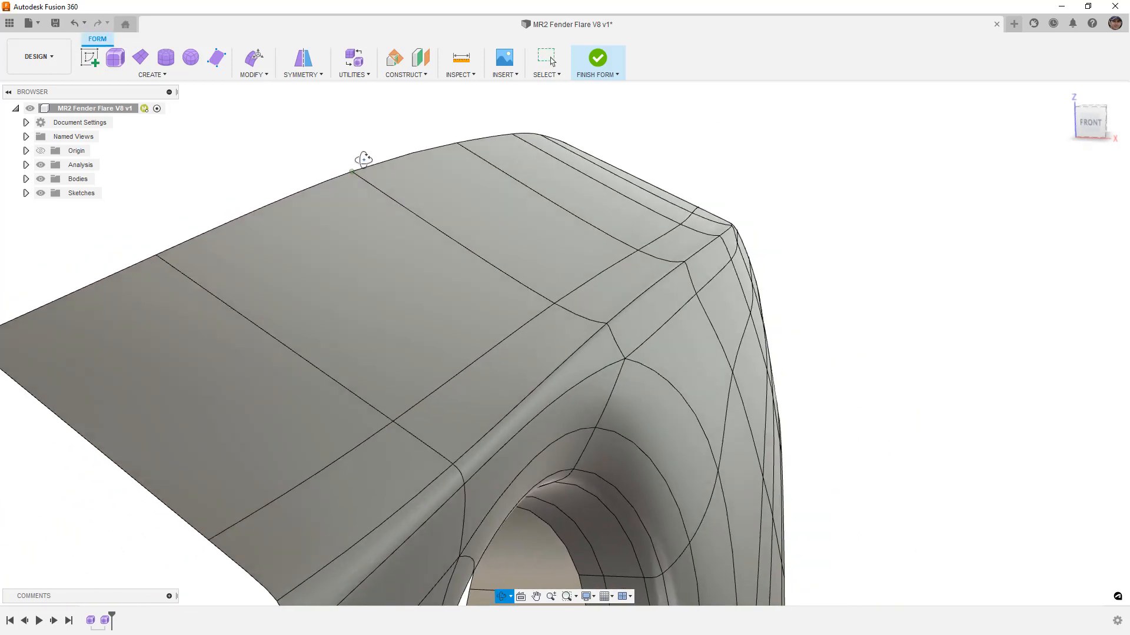
Finish the Edit By Curve command, keeping the reshaped top rear corner.
click(73, 23)
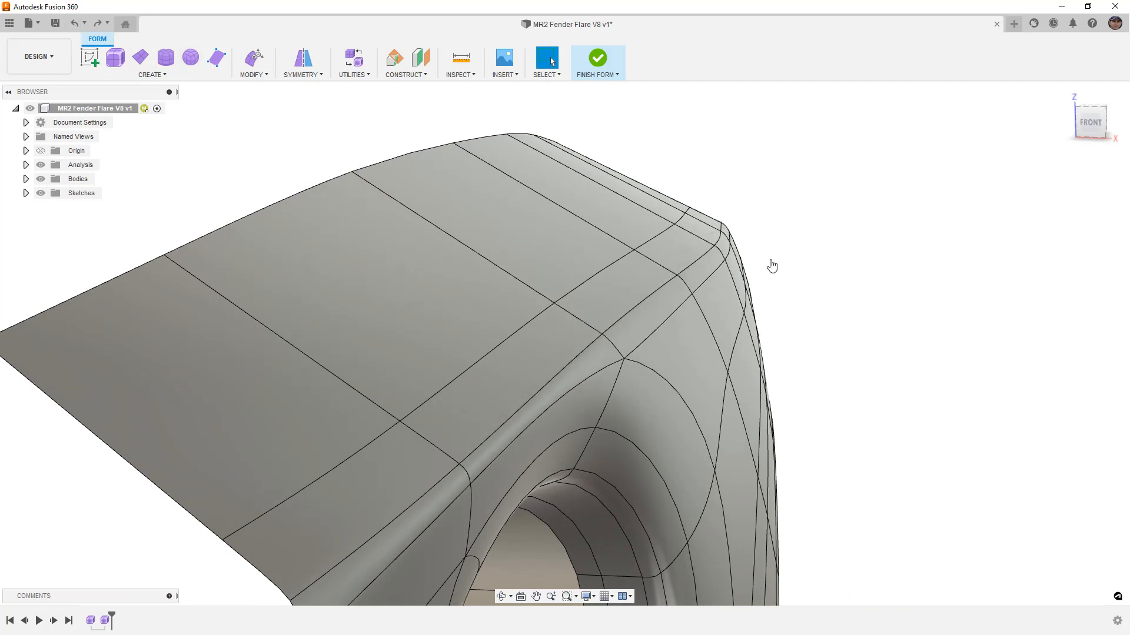
click(252, 63)
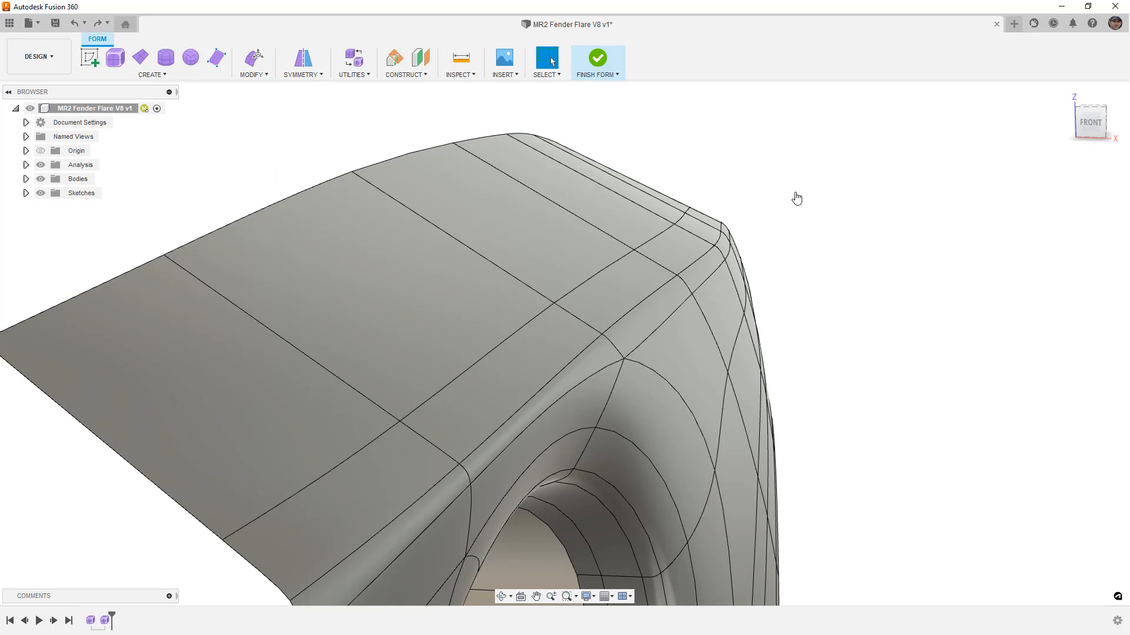
mouse_move(727, 289)
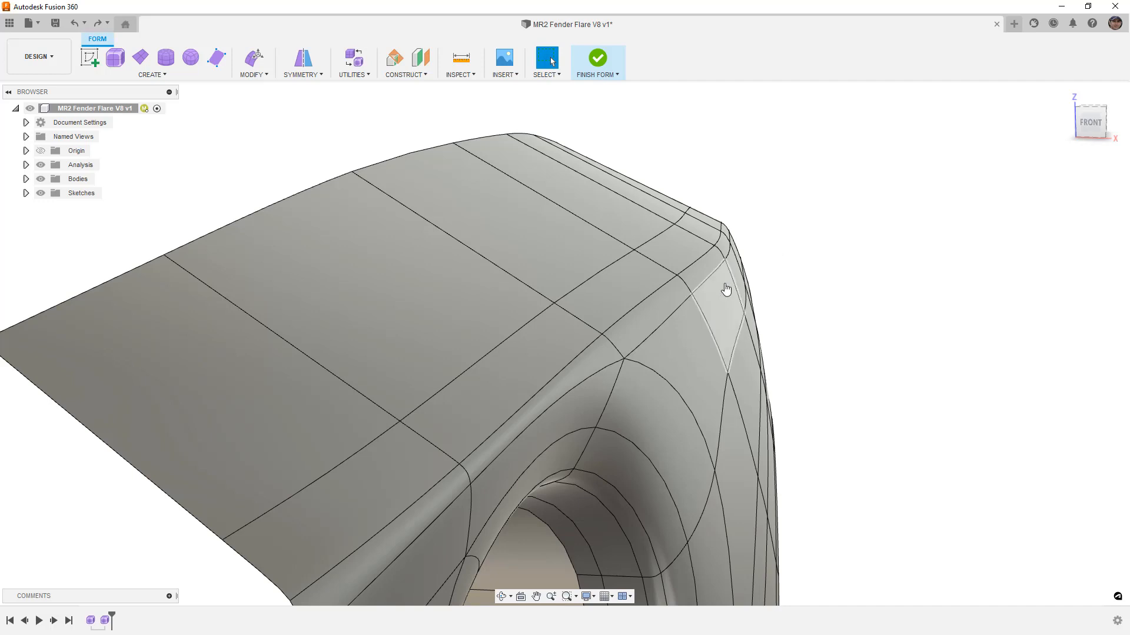
click(720, 296)
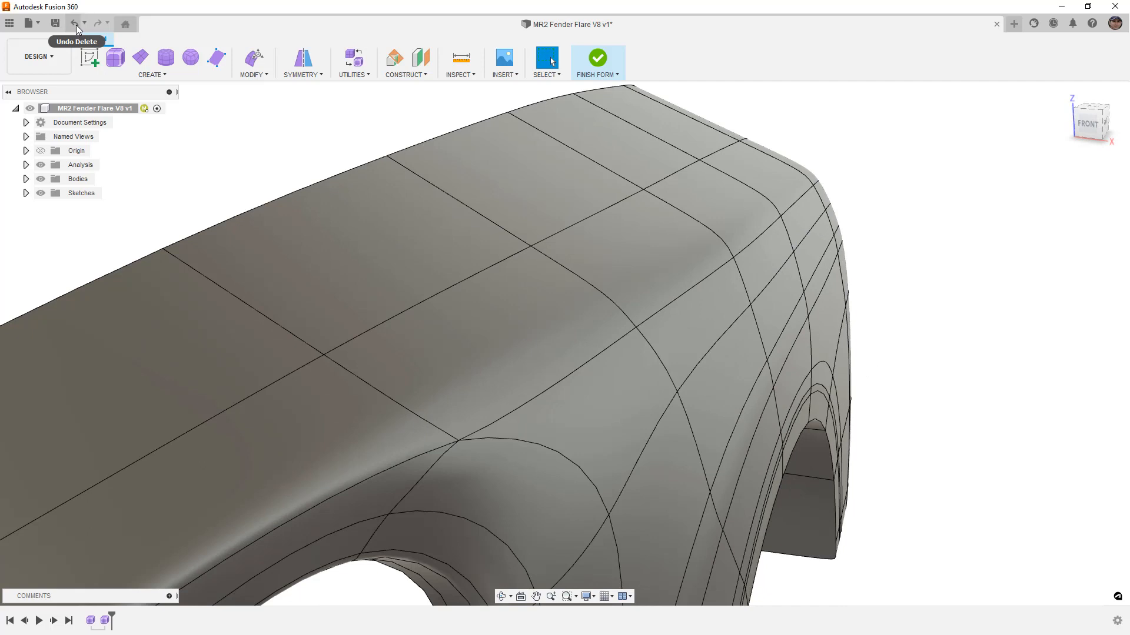
click(75, 23)
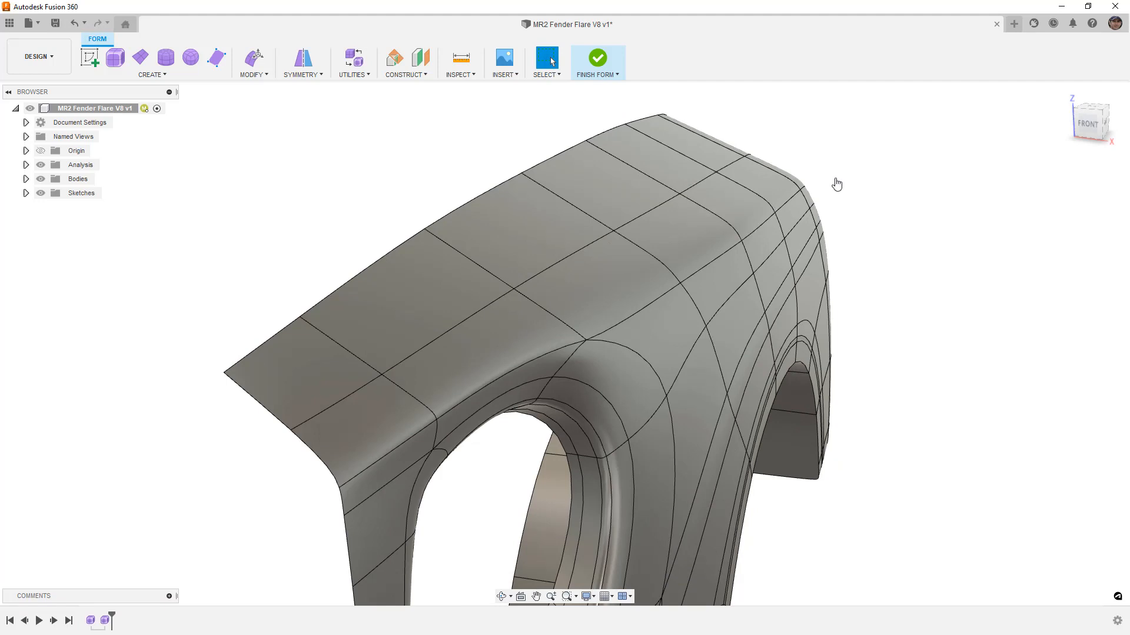
mouse_move(830, 177)
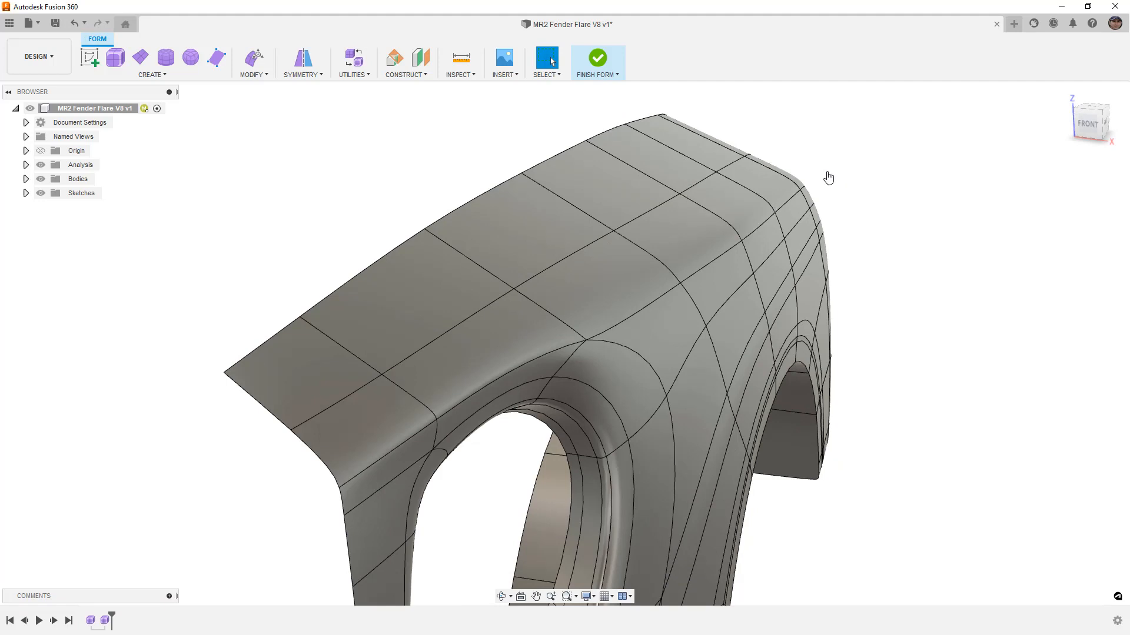
Orbit to look along the full length of the top door-line ridge.
click(352, 63)
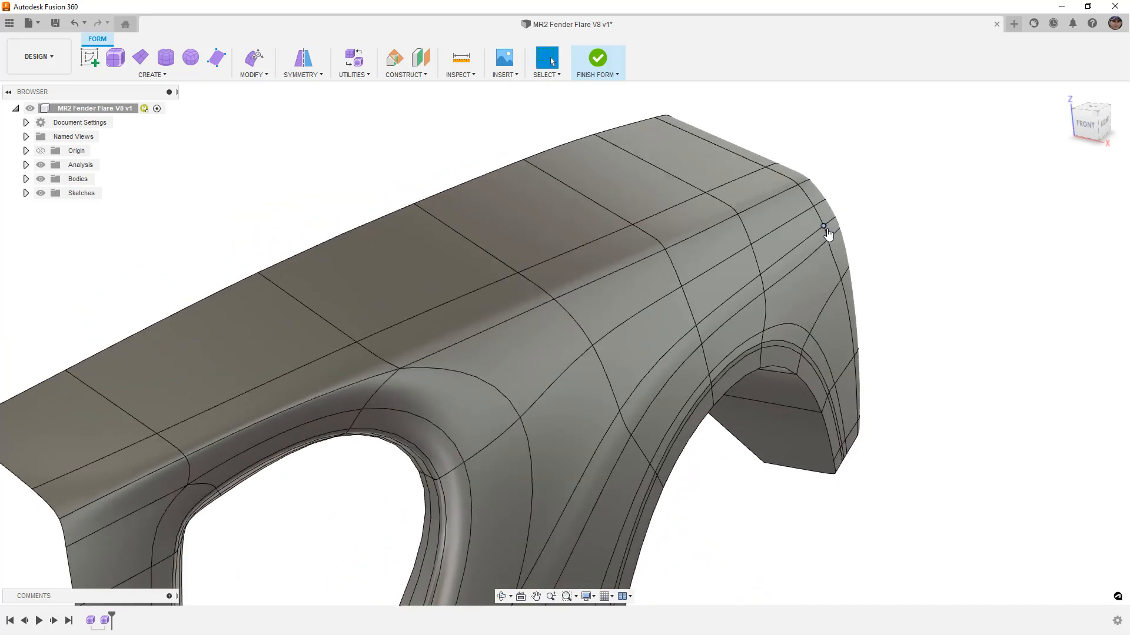
Insert a new edge loop at 0.50 alongside the selected top ridge loop to sharpen it.
click(566, 259)
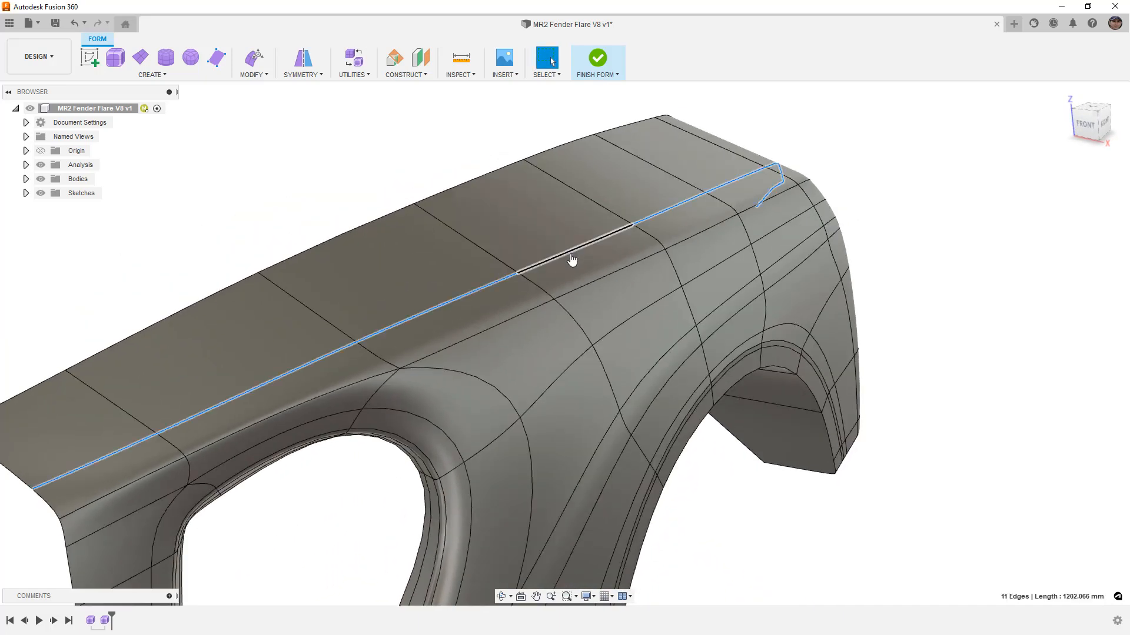
click(250, 62)
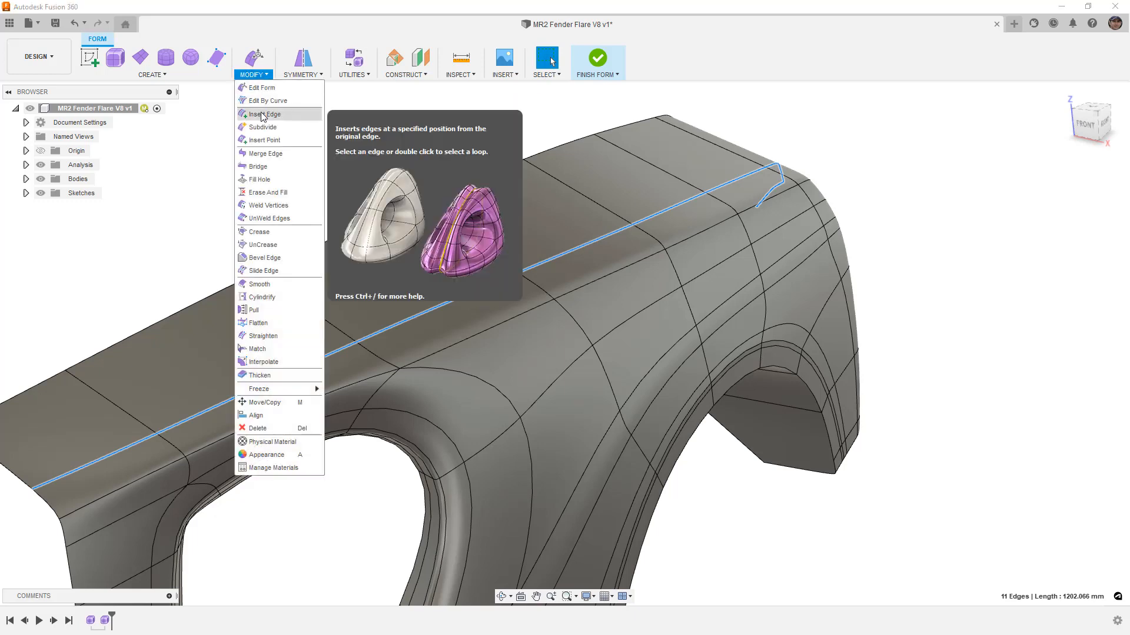
click(266, 114)
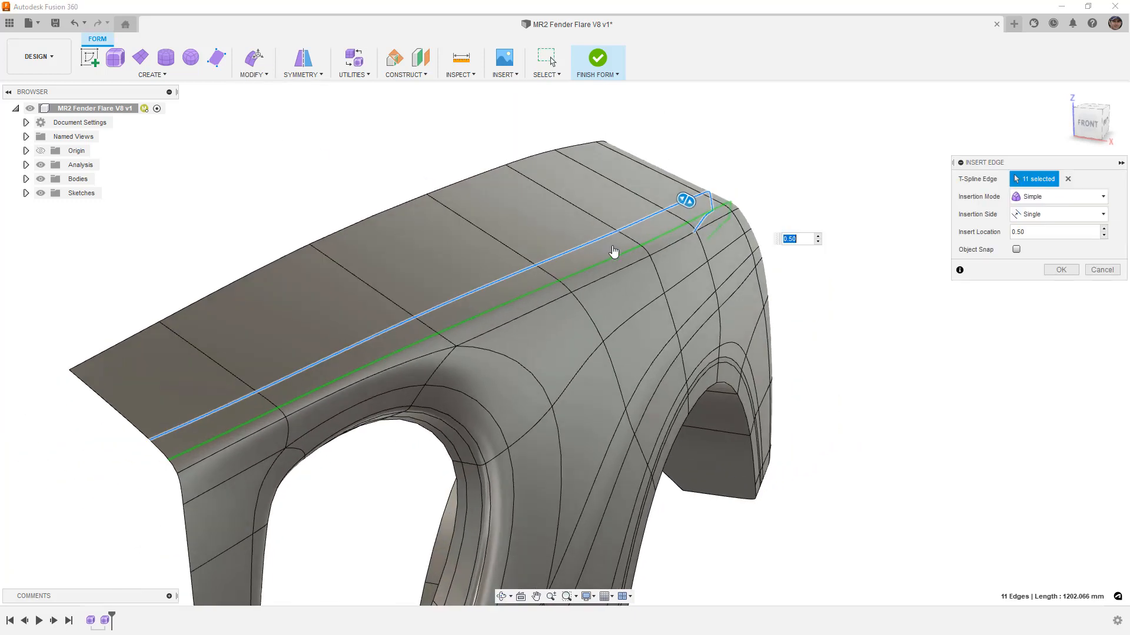
click(1059, 269)
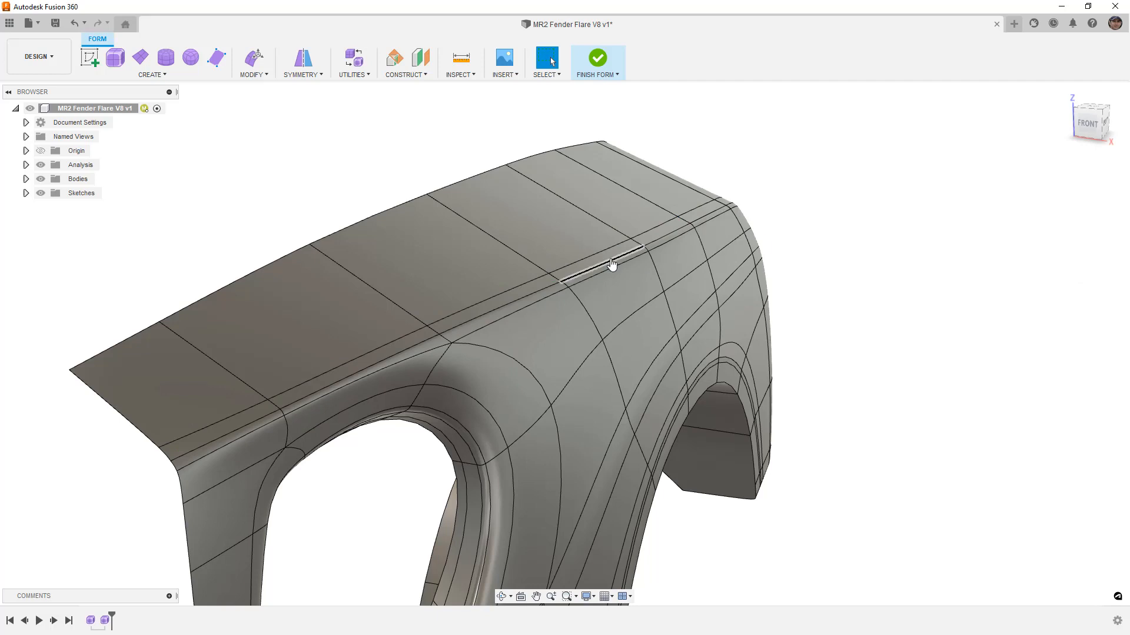
click(612, 262)
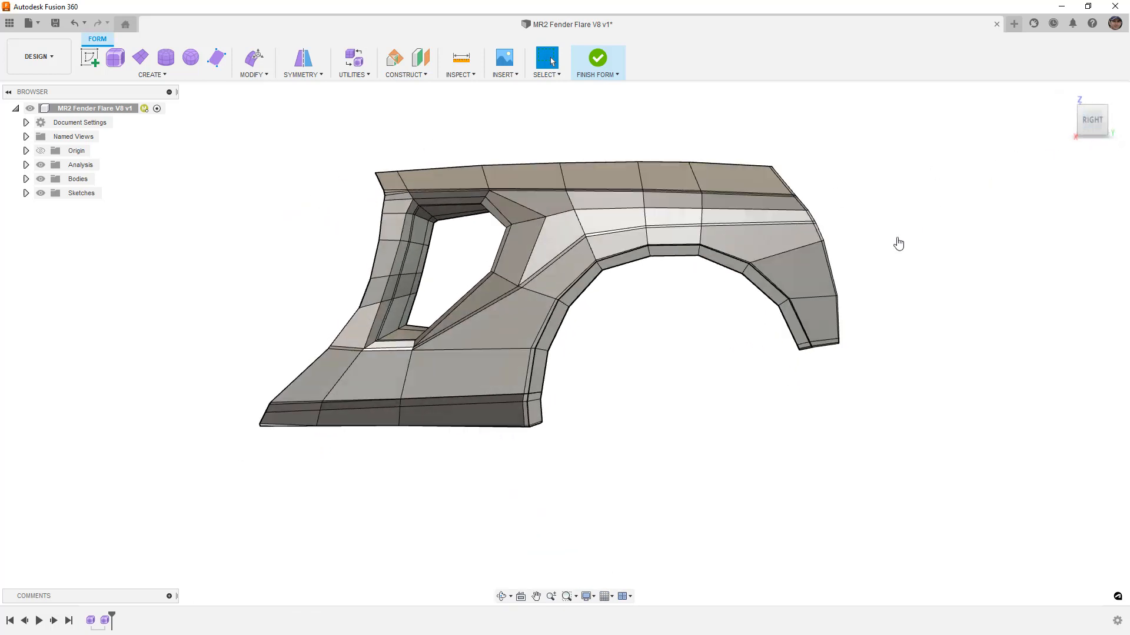
mouse_move(689, 341)
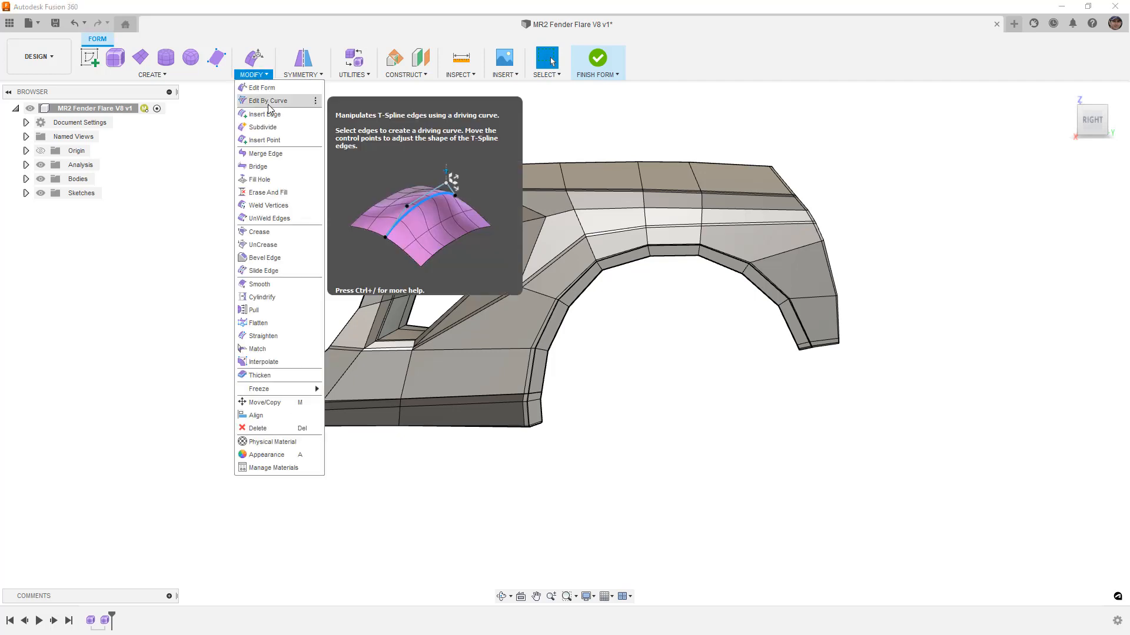
mouse_move(269, 109)
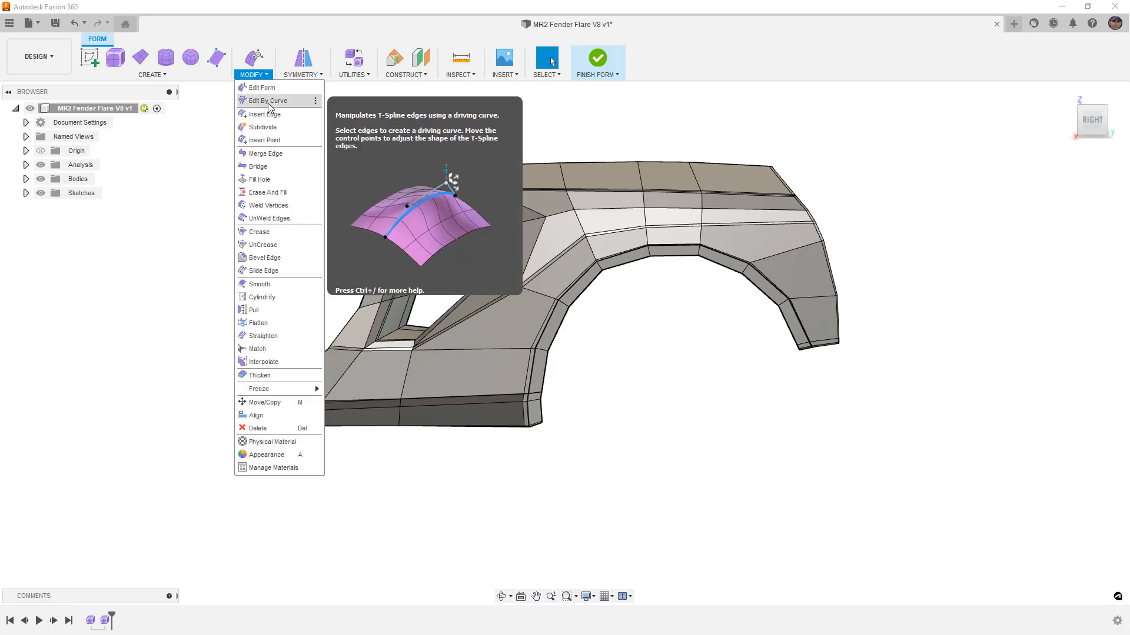